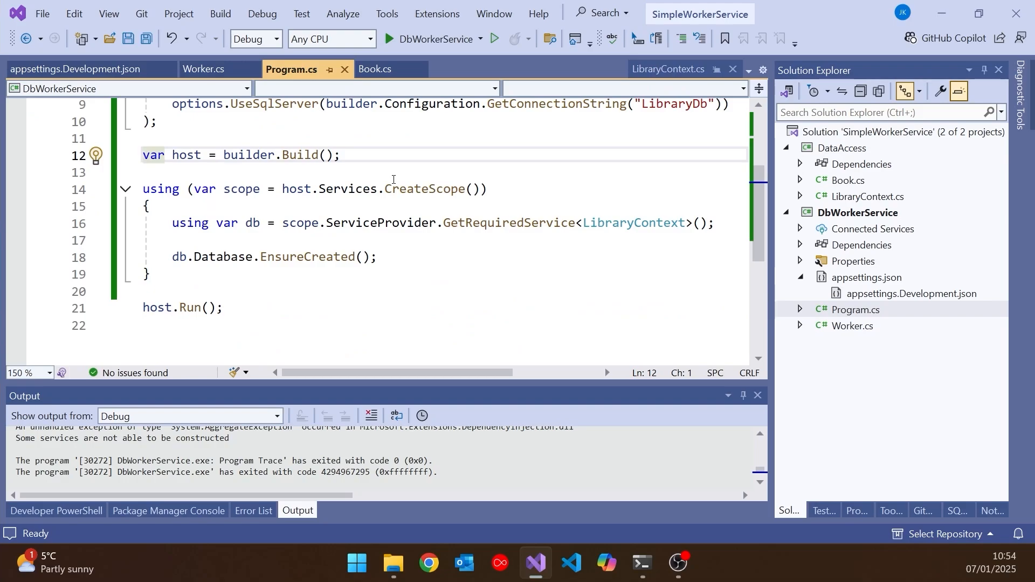
# Switch from Program.cs to Worker.cs, whose constructor takes a LibraryContext
pyautogui.click(204, 69)
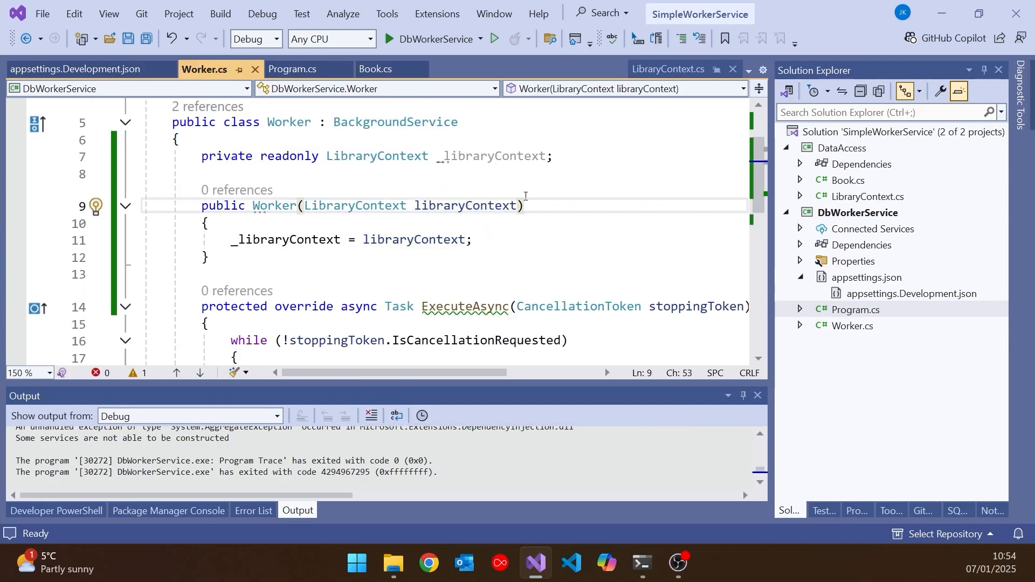
# Replace the LibraryContext field with IServiceScopeFactory _scopeFactory and generate a constructor assigning it
pyautogui.click(217, 258)
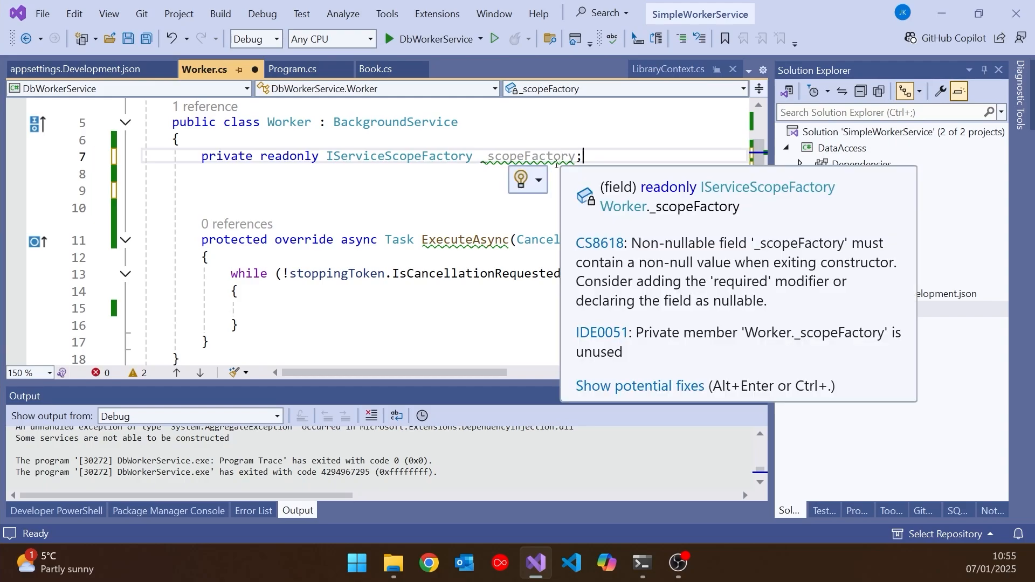
pyautogui.rightClick(522, 155)
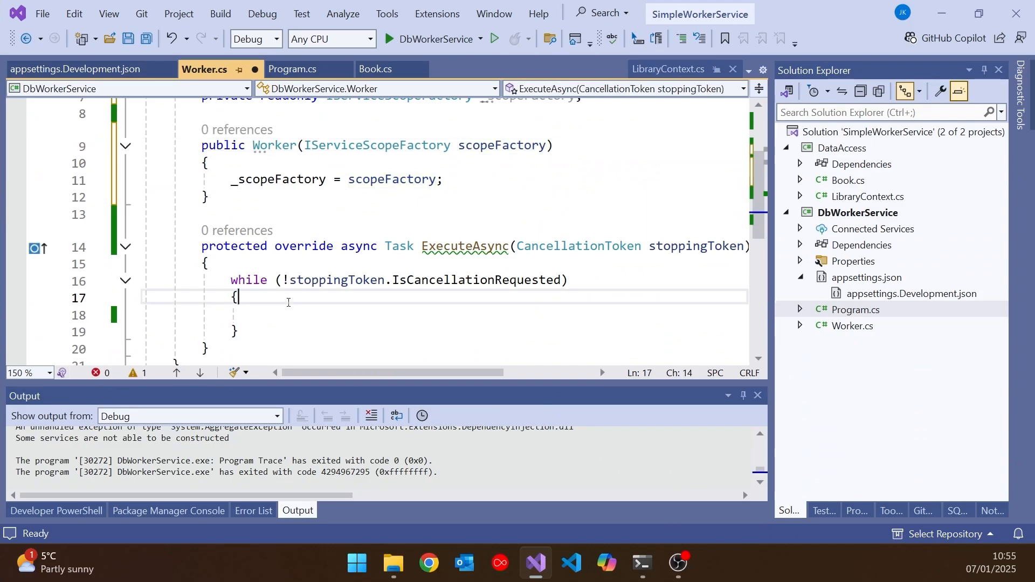
# Add 'using var scope = _scopeFactory.CreateScope();' inside the while loop, checking Program.cs for reference
pyautogui.scroll(-3)
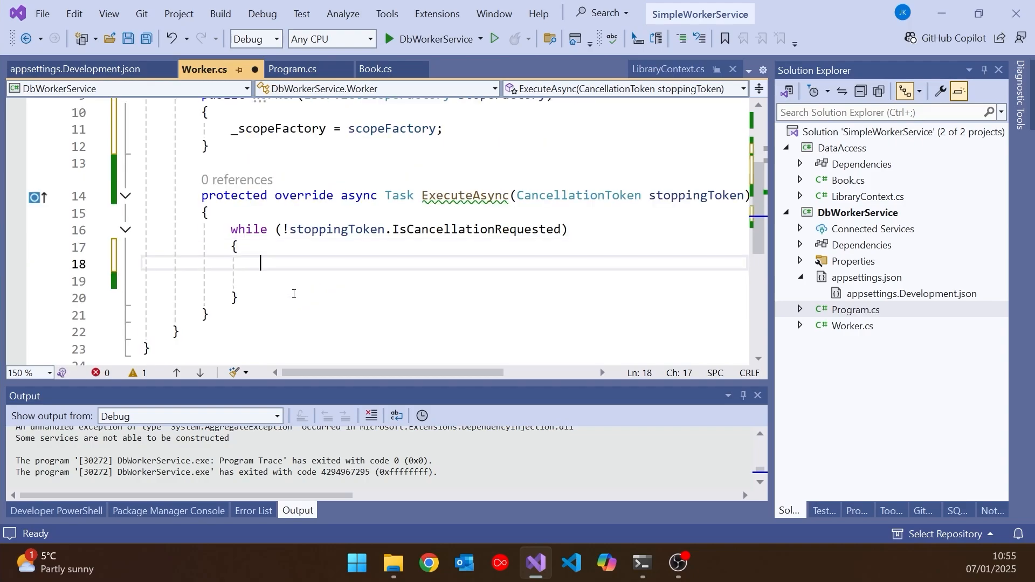
pyautogui.write('using var scope =')
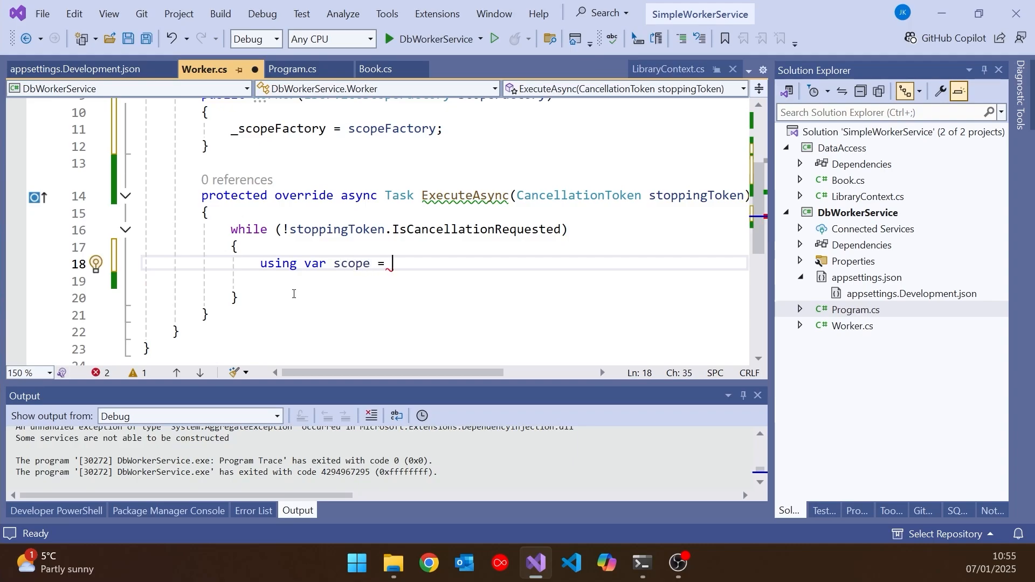
pyautogui.write('scopeFactory.CreateScope();')
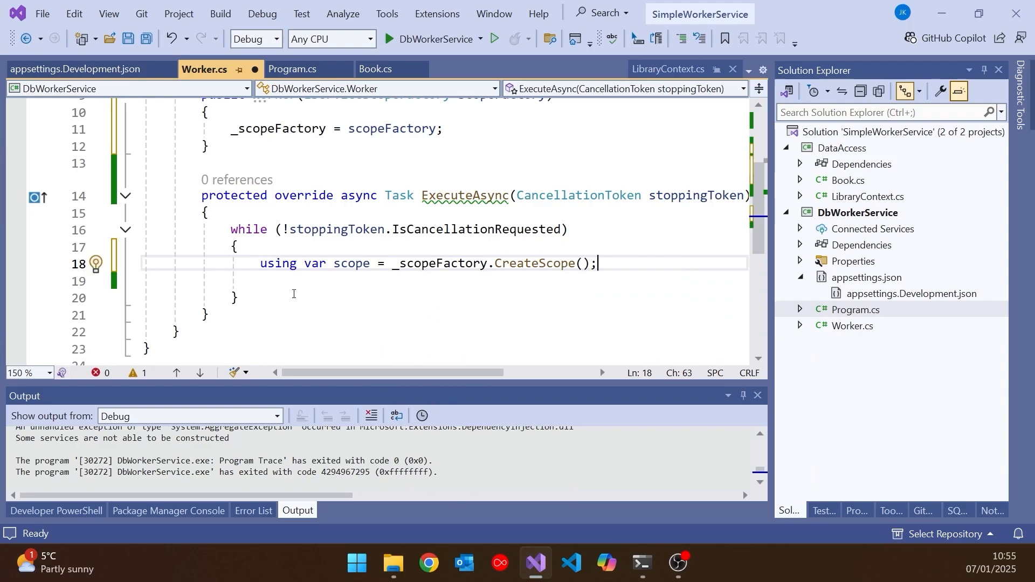
pyautogui.click(293, 69)
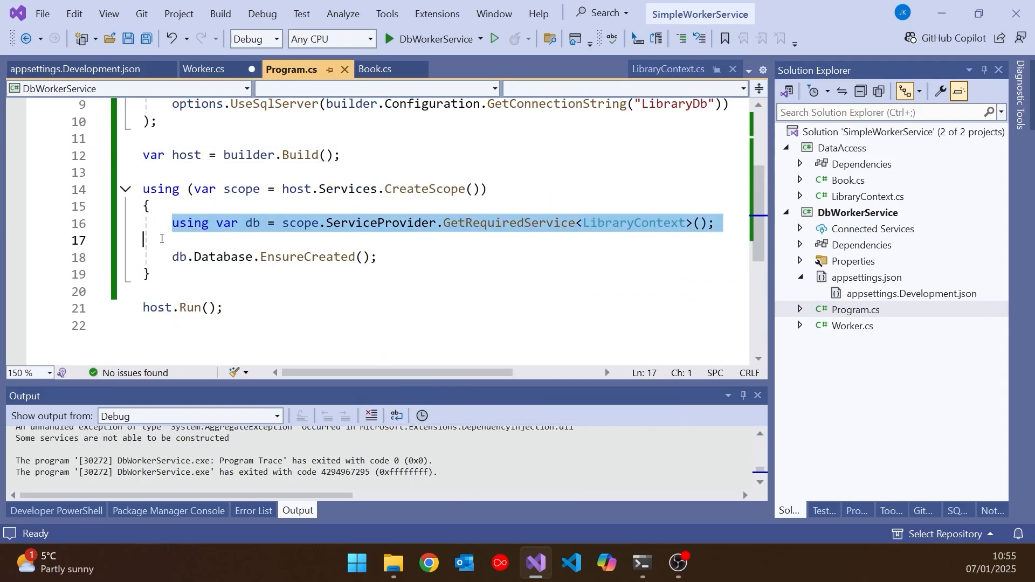
pyautogui.click(204, 69)
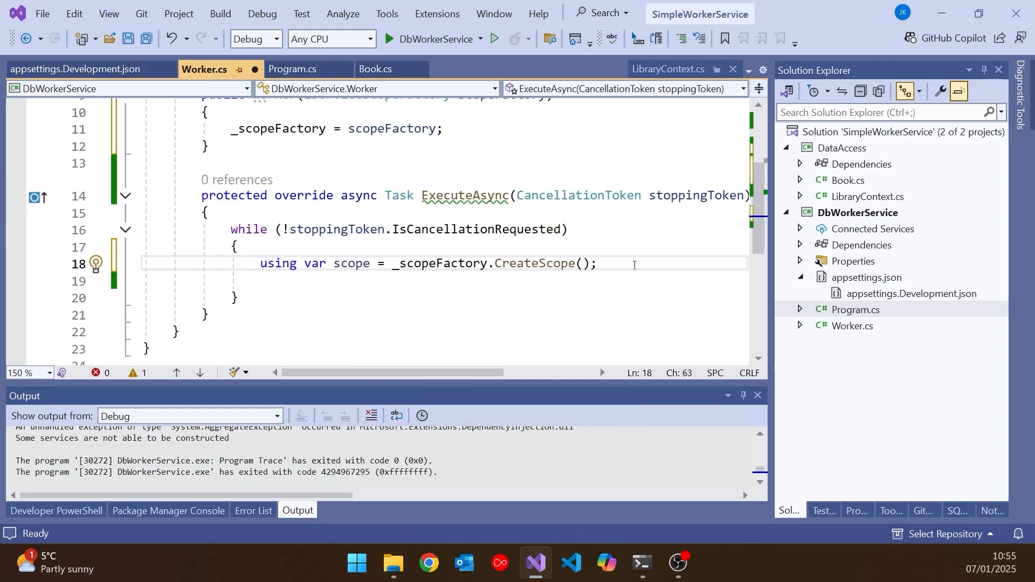